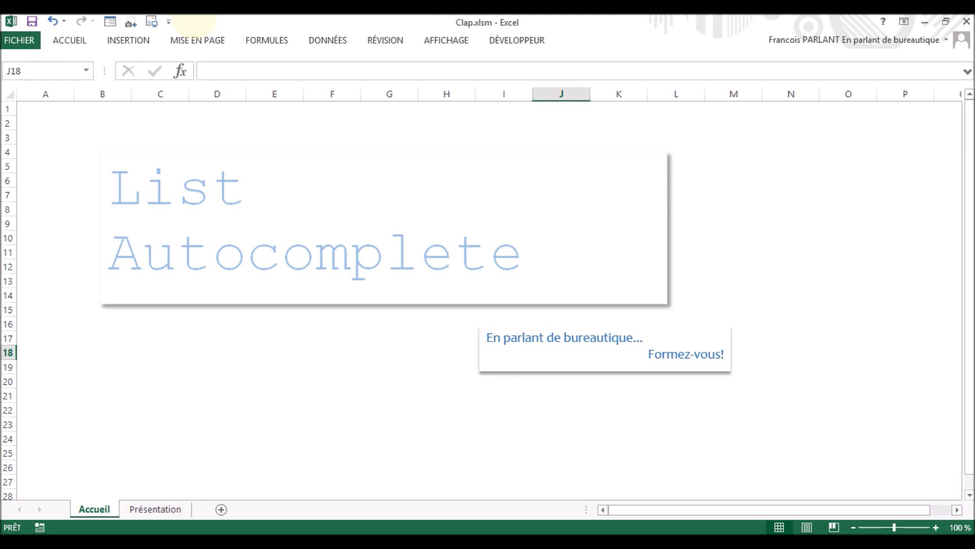
Switch from the title sheet to the Présentation sheet with the List Autocomplete tips
left_click(155, 508)
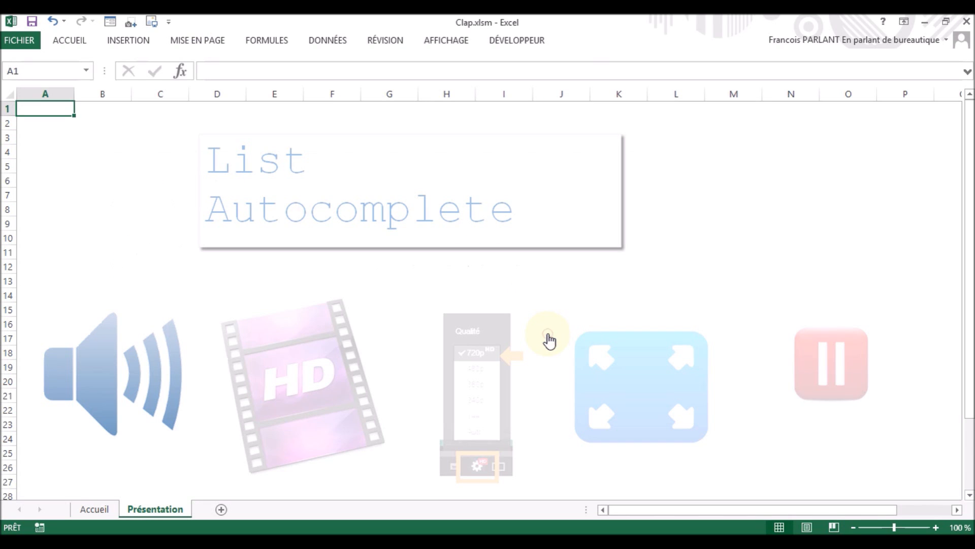
mouse_move(104, 364)
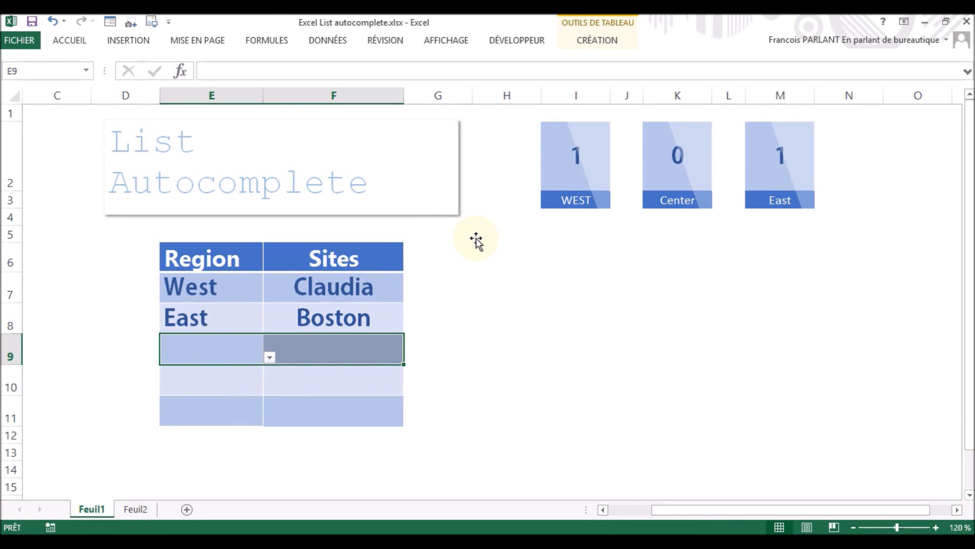
mouse_move(226, 297)
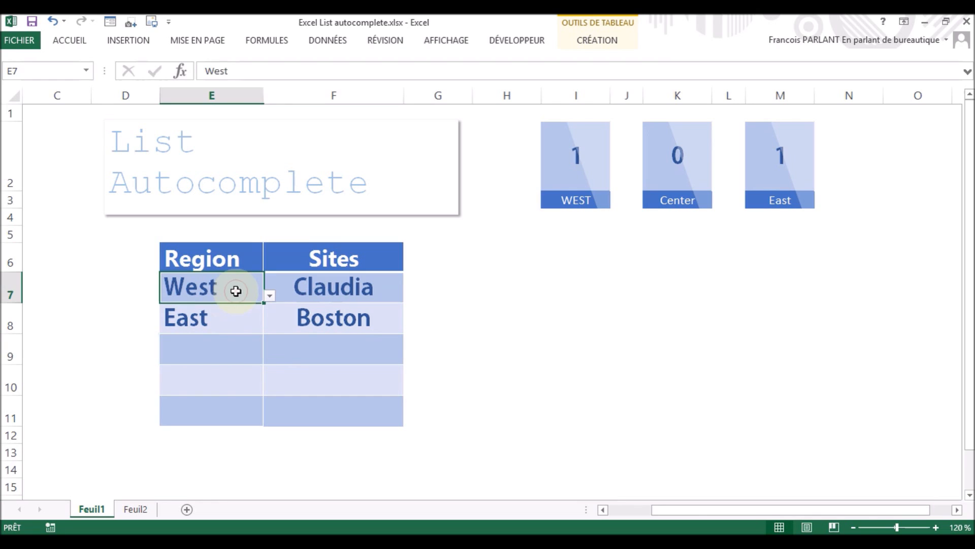
Set E9's Region to West from its validation dropdown
left_click(210, 348)
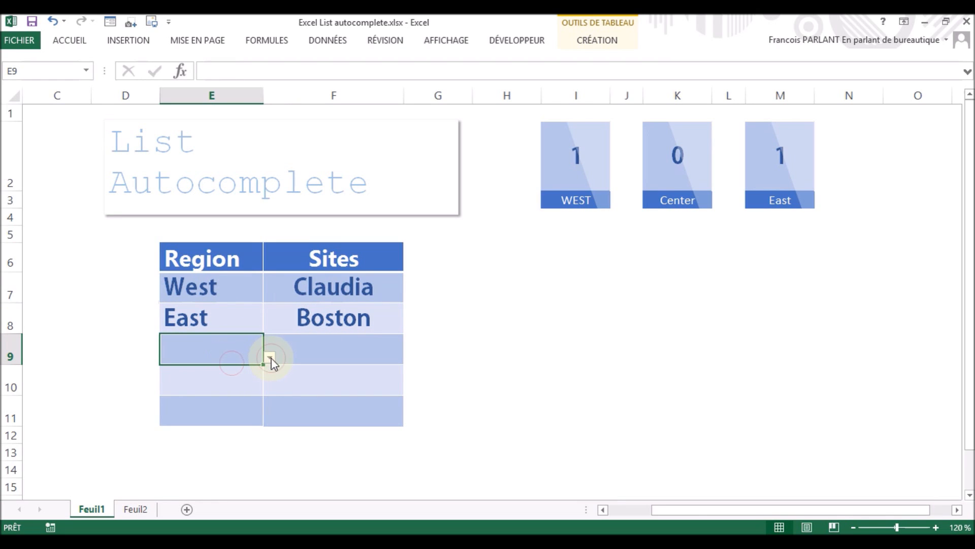
left_click(268, 357)
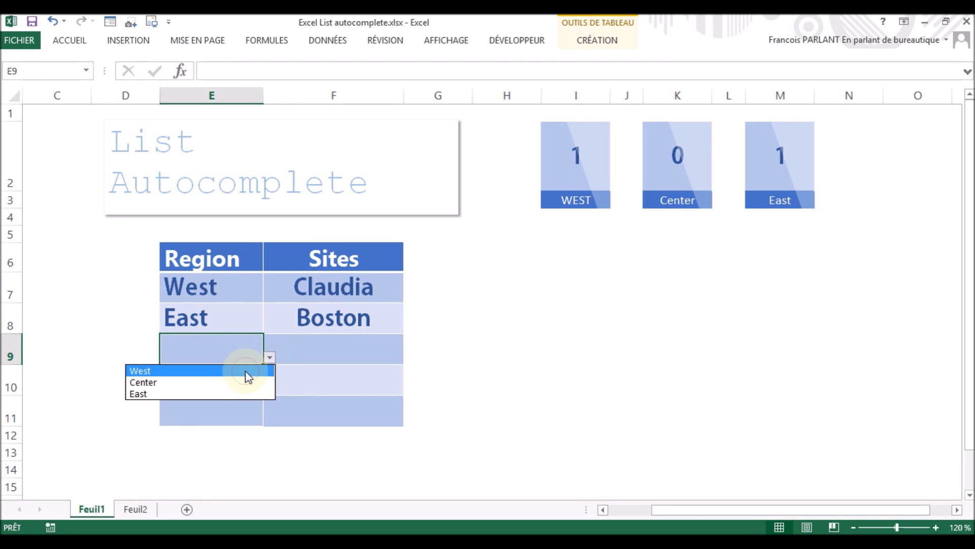
left_click(140, 370)
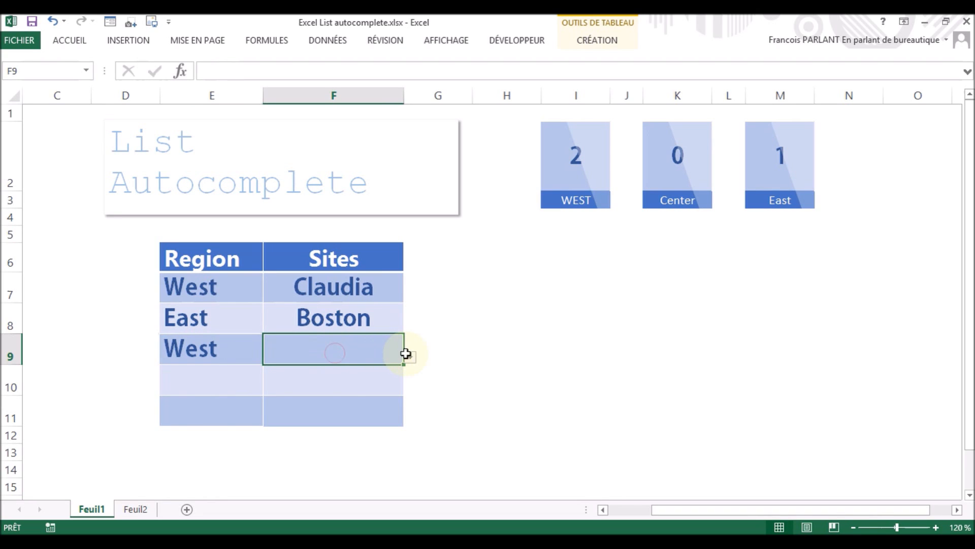
left_click(410, 357)
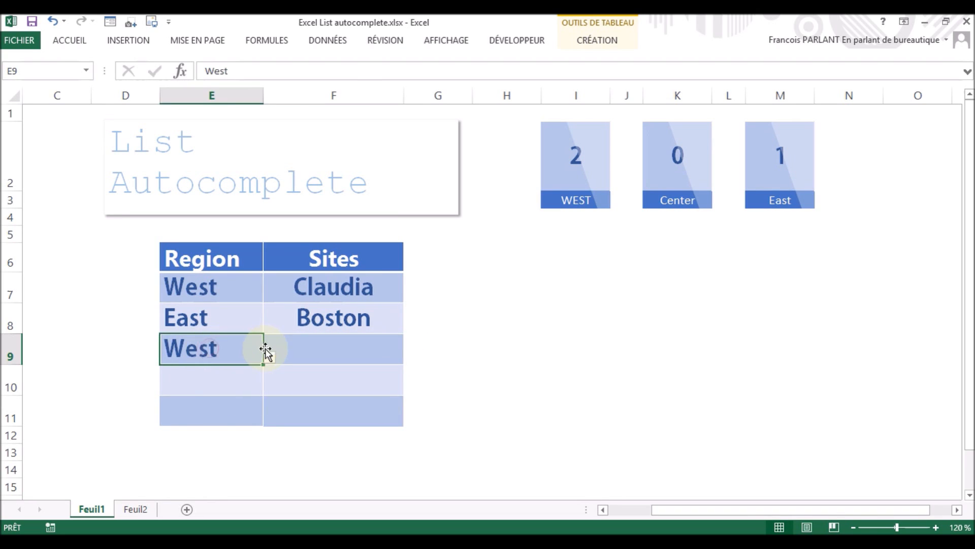
Overwrite E9 with typed Center, then finally choose East from the dropdown
type("Center")
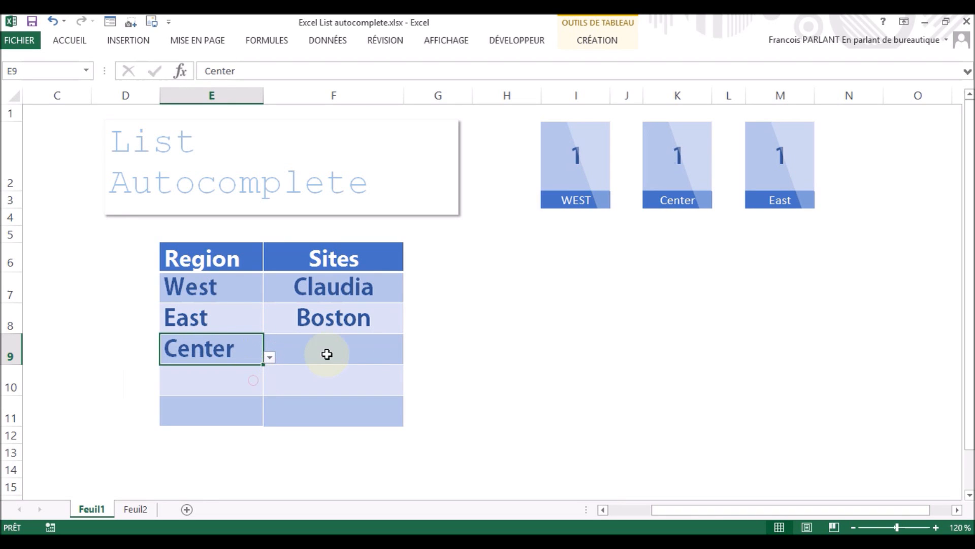
left_click(409, 357)
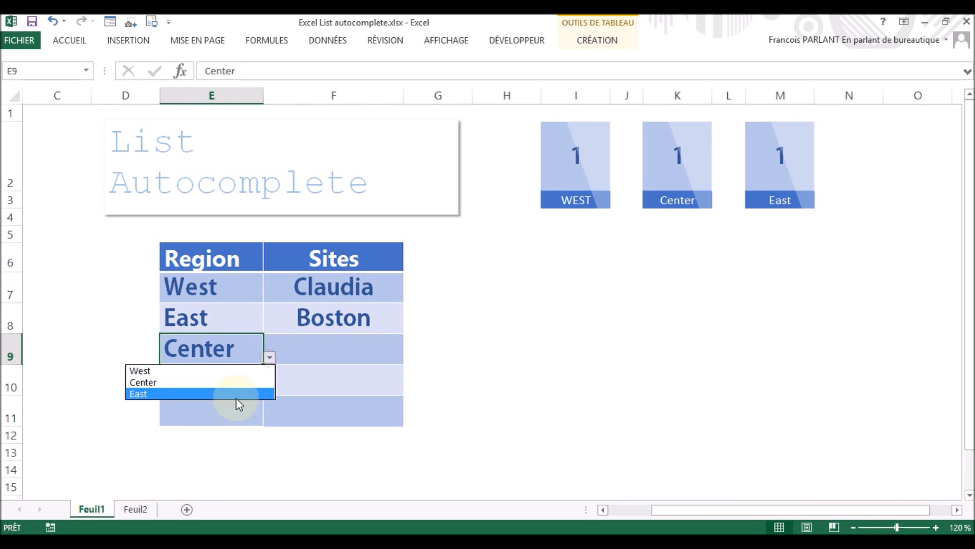
left_click(138, 393)
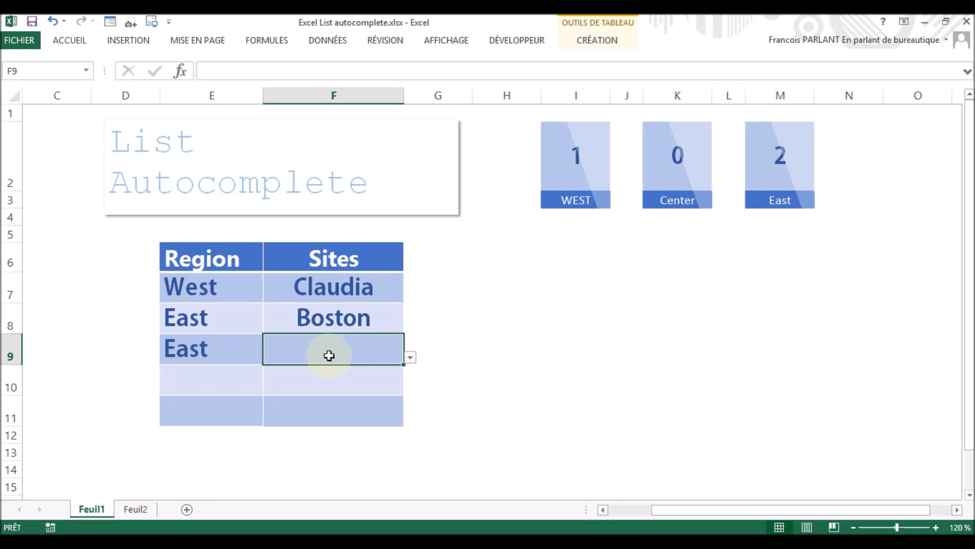
type("Claudia")
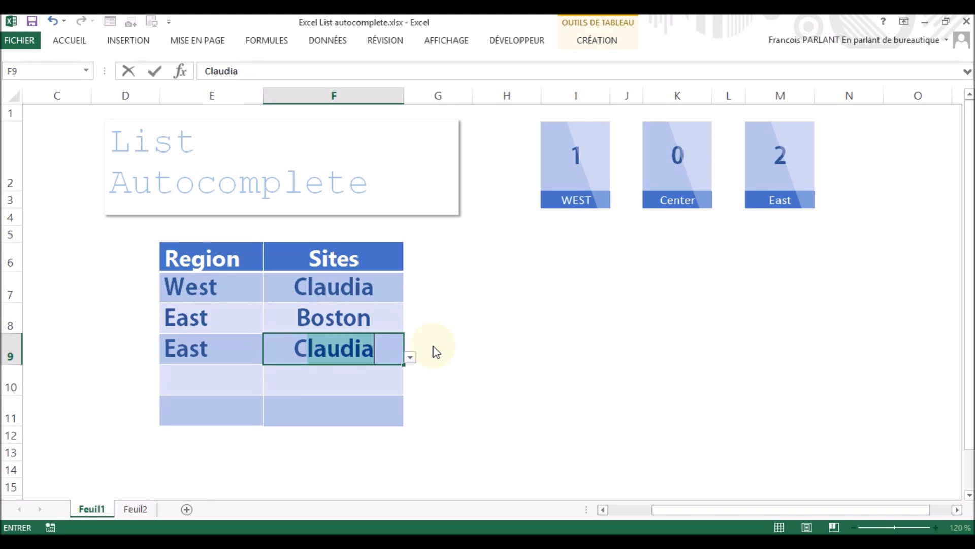
mouse_move(369, 299)
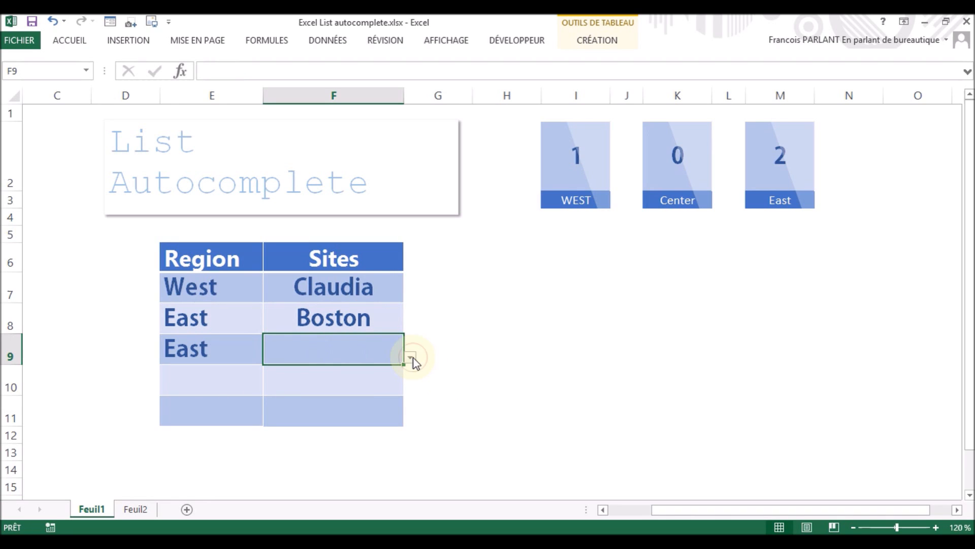
left_click(410, 356)
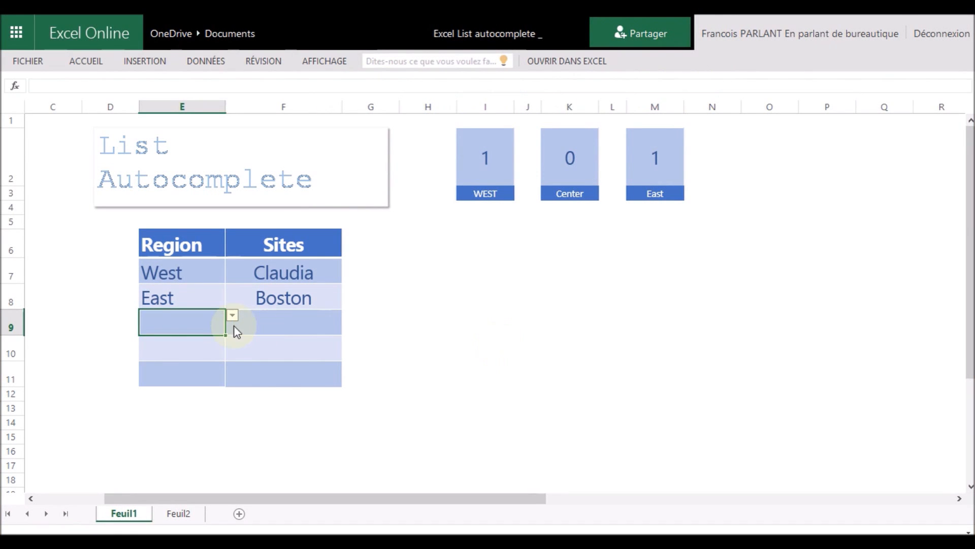
Set E9's Region to East and start a Sites entry with 'c' to trigger suggestions
left_click(232, 315)
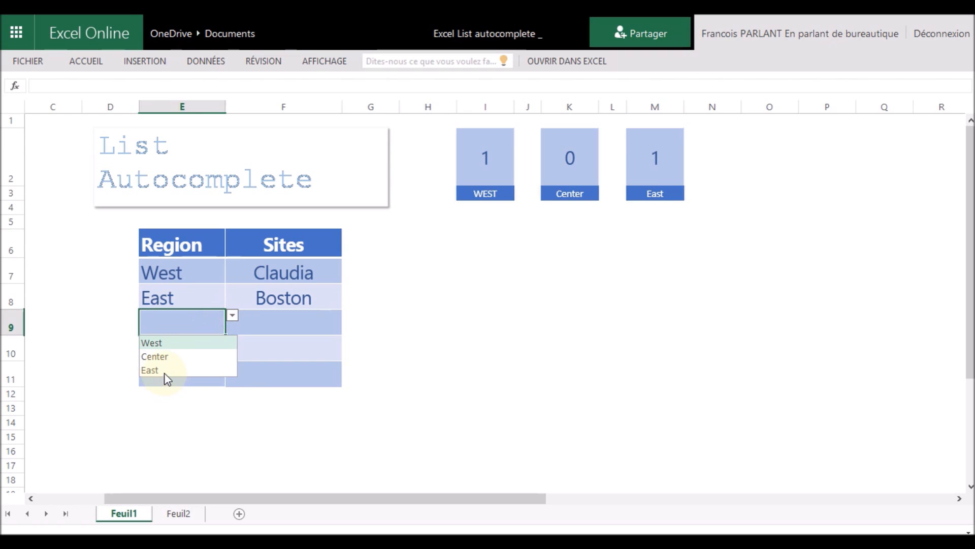
left_click(149, 370)
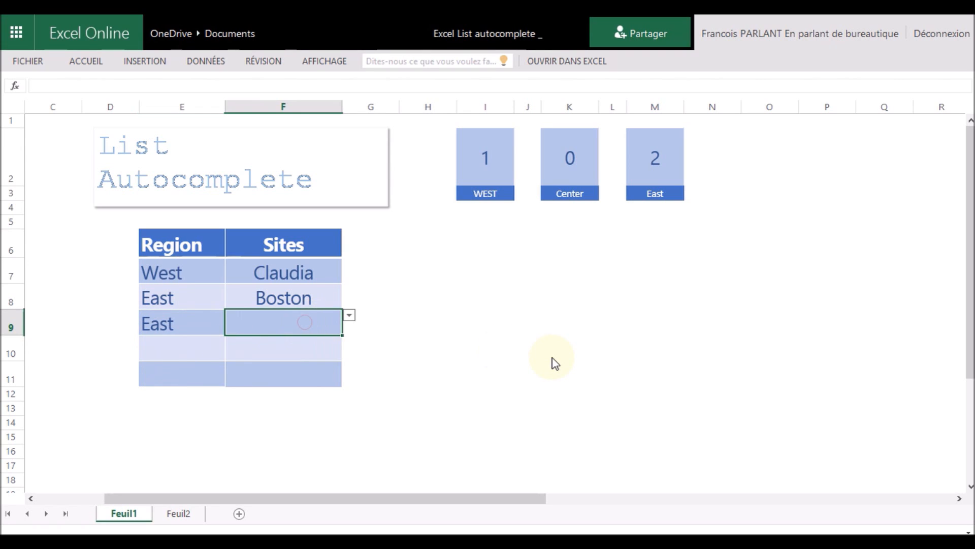
type("c")
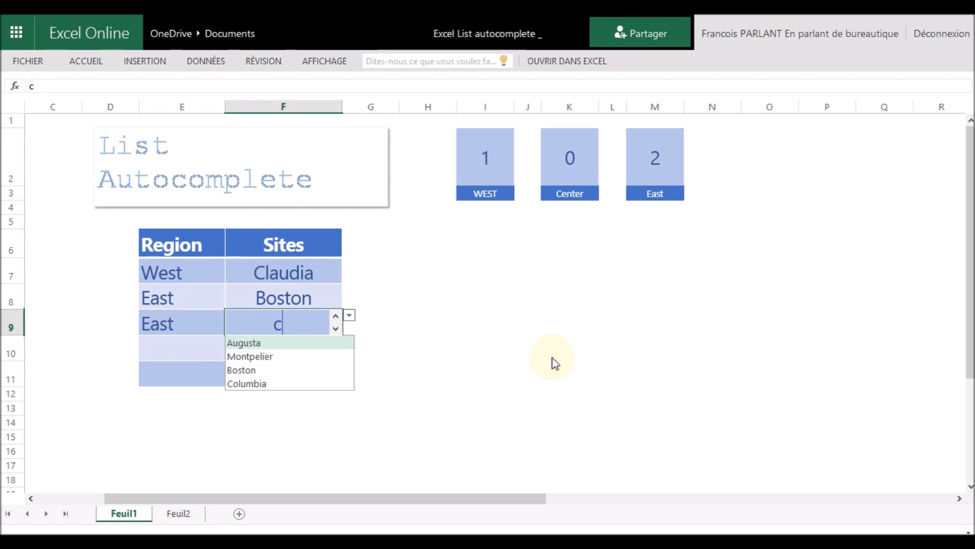